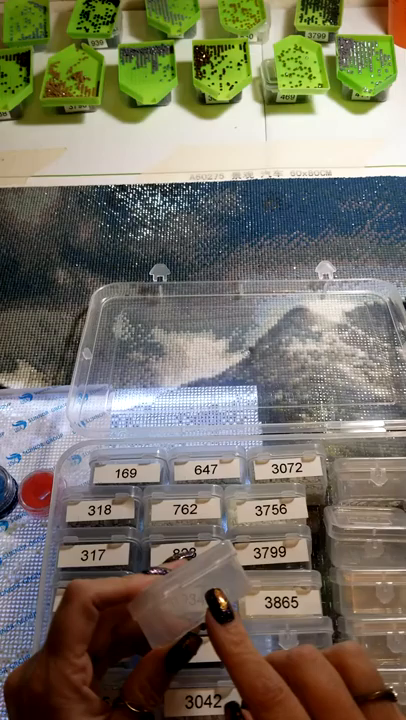
{"action": "mouse_move", "coordinate": [200, 620]}
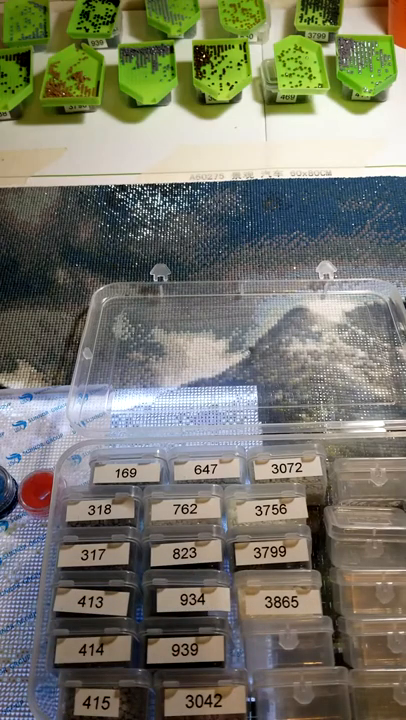